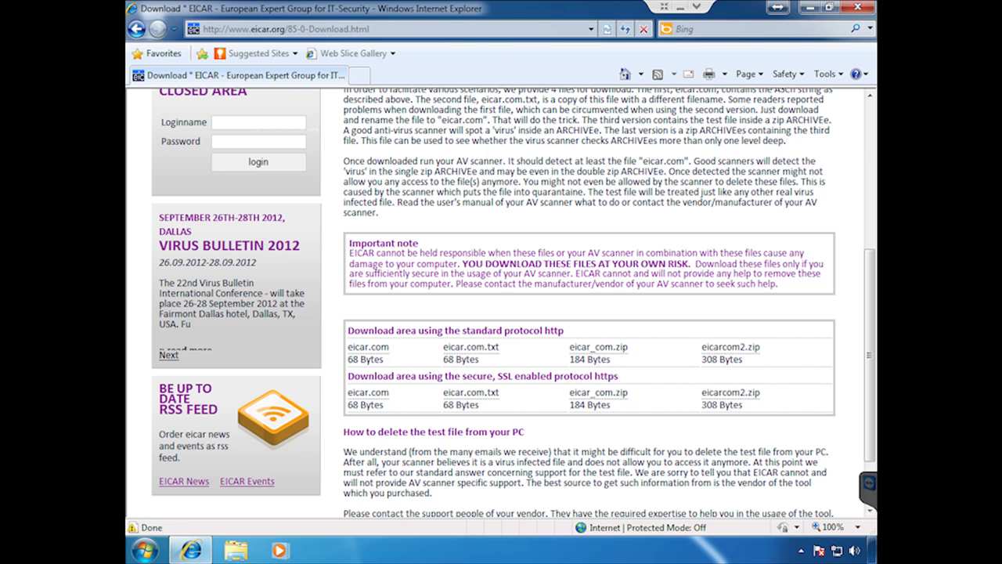
{"action": "mouse_move", "coordinate": [464, 358]}
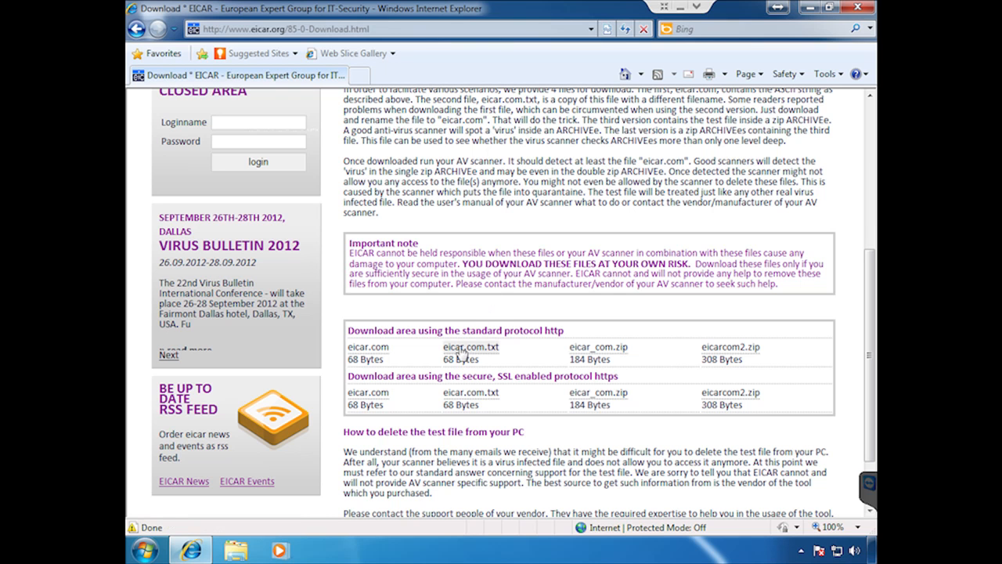
Step: Download eicar.com.txt from the EICAR site, dismiss the help article, and open the file
{"action": "left_click", "coordinate": [470, 347]}
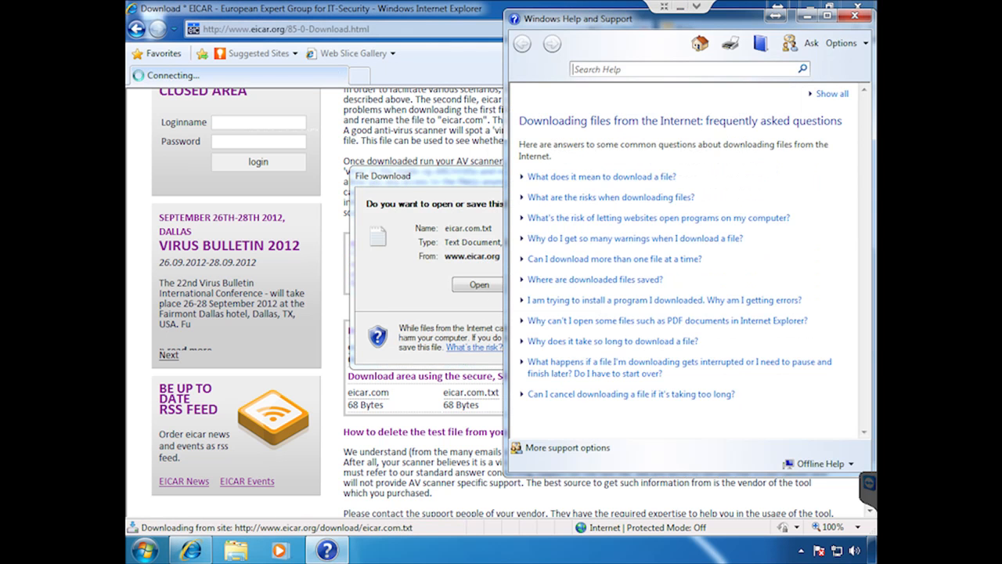
{"action": "left_click", "coordinate": [855, 12]}
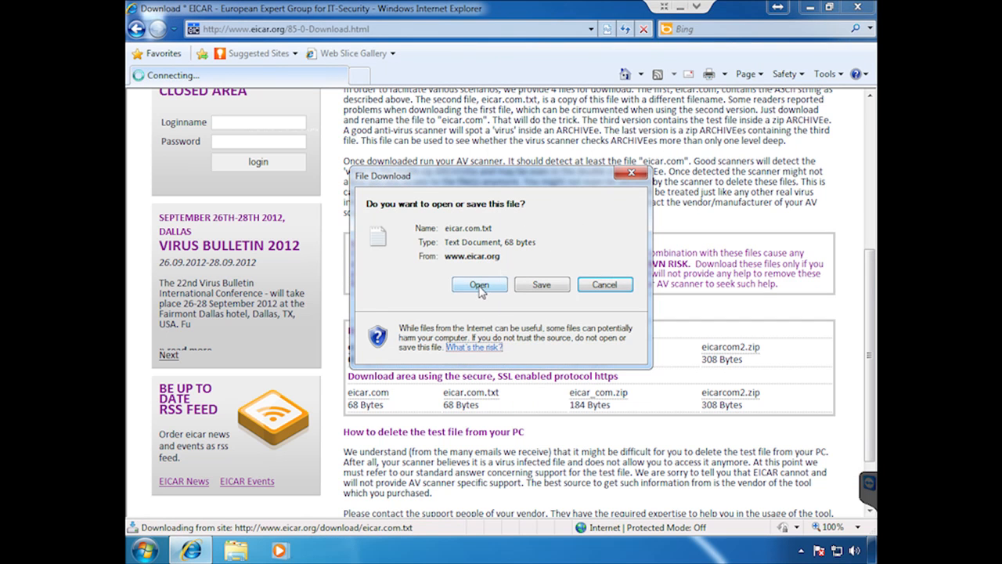
{"action": "left_click", "coordinate": [479, 285]}
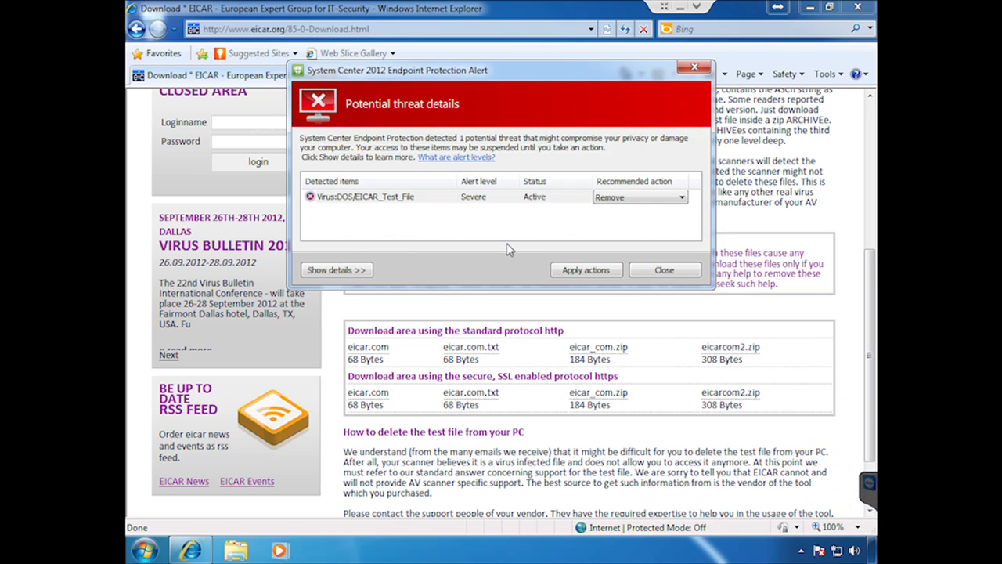
{"action": "mouse_move", "coordinate": [342, 207]}
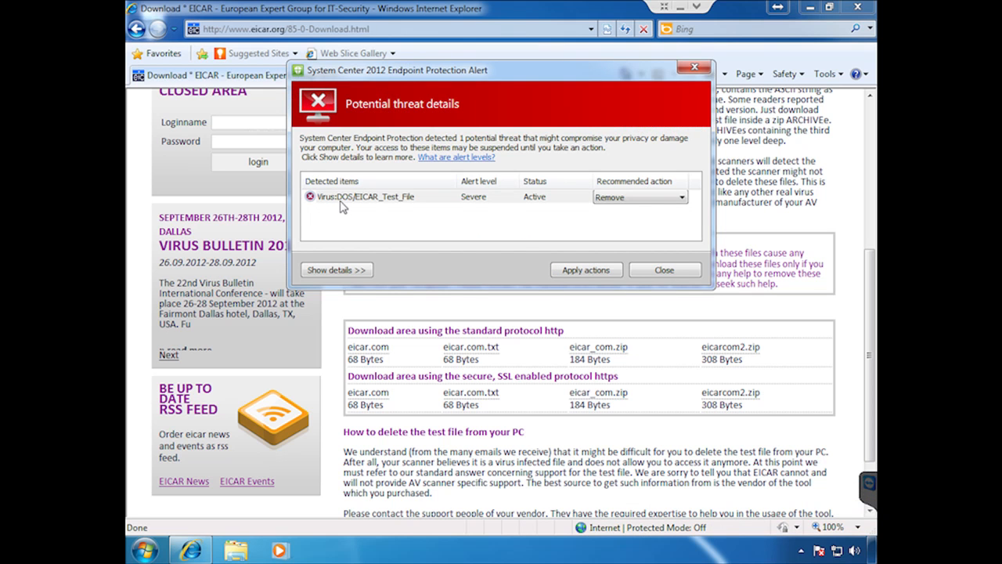
{"action": "mouse_move", "coordinate": [470, 208]}
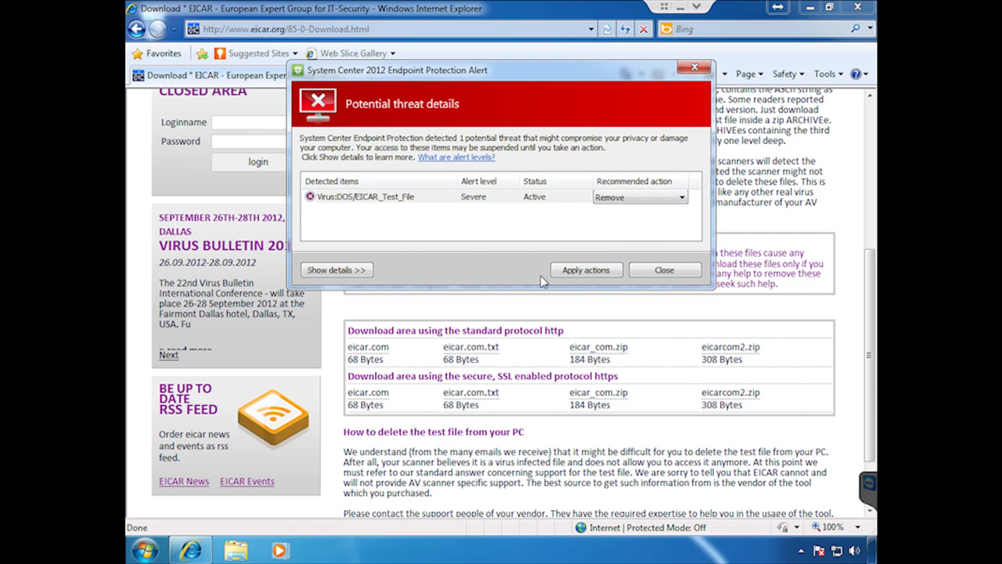
Step: Show the threat details, apply the Remove action to the EICAR file, then close the alert
{"action": "left_click", "coordinate": [336, 270]}
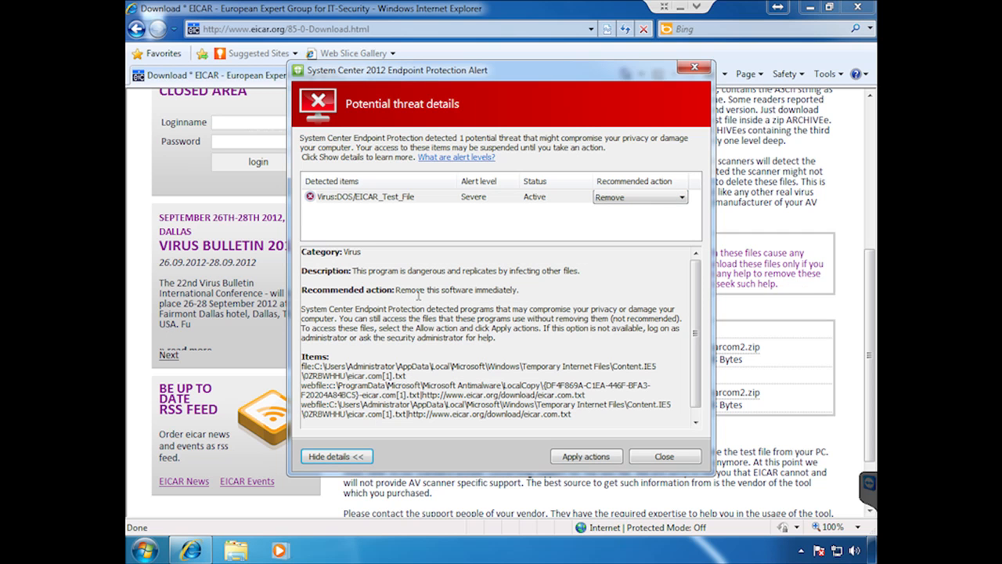
{"action": "mouse_move", "coordinate": [508, 346]}
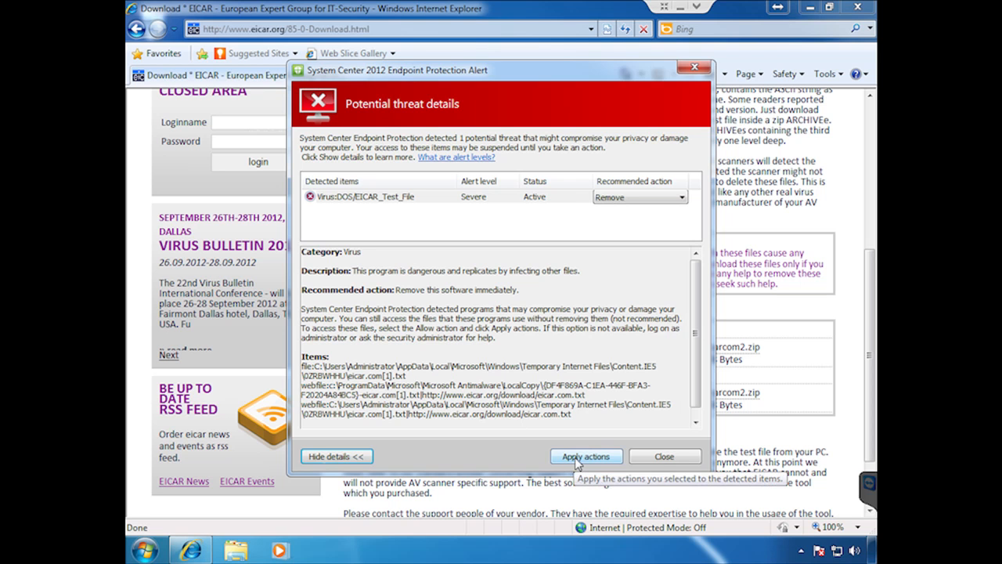
{"action": "left_click", "coordinate": [586, 456]}
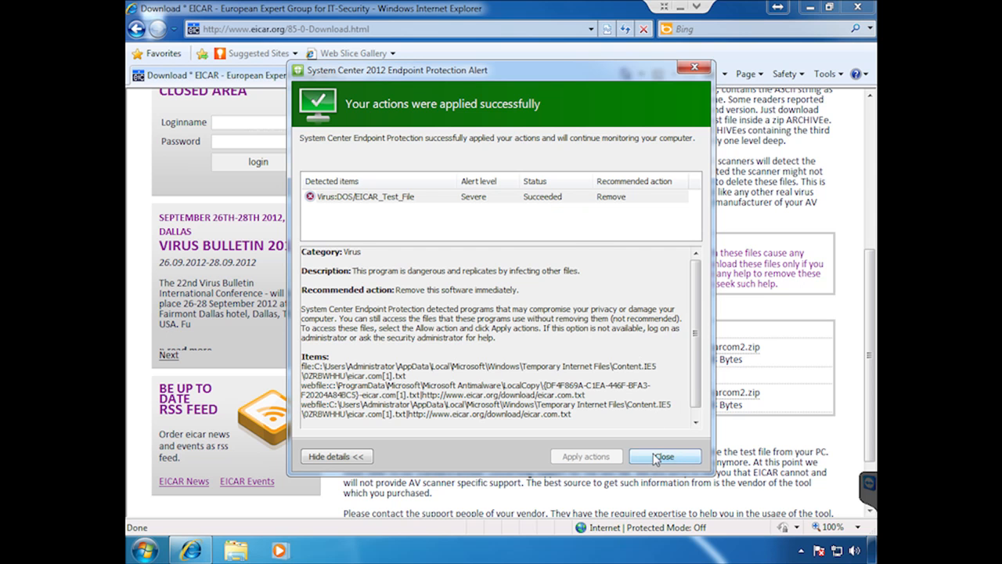
{"action": "left_click", "coordinate": [667, 456]}
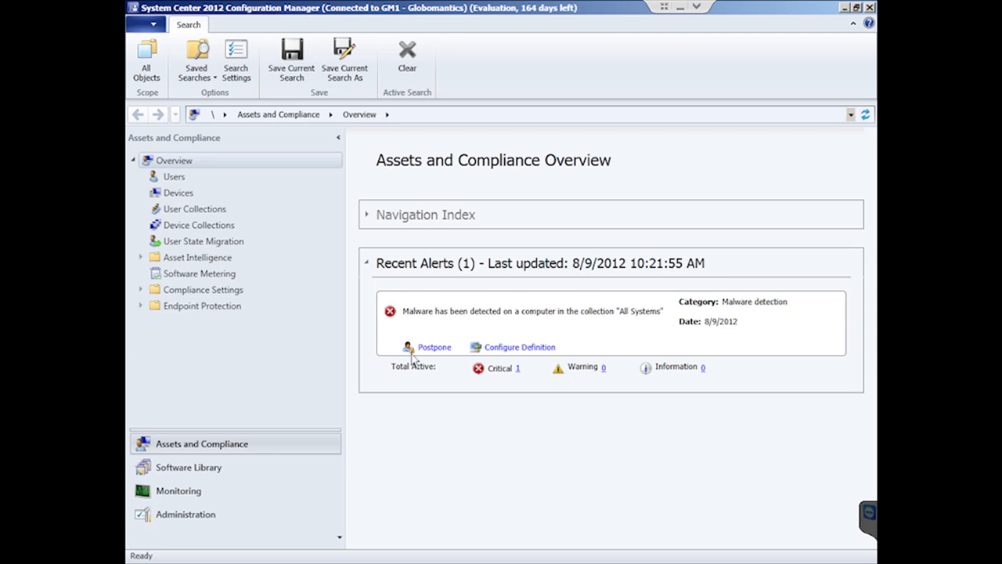
{"action": "mouse_move", "coordinate": [416, 327]}
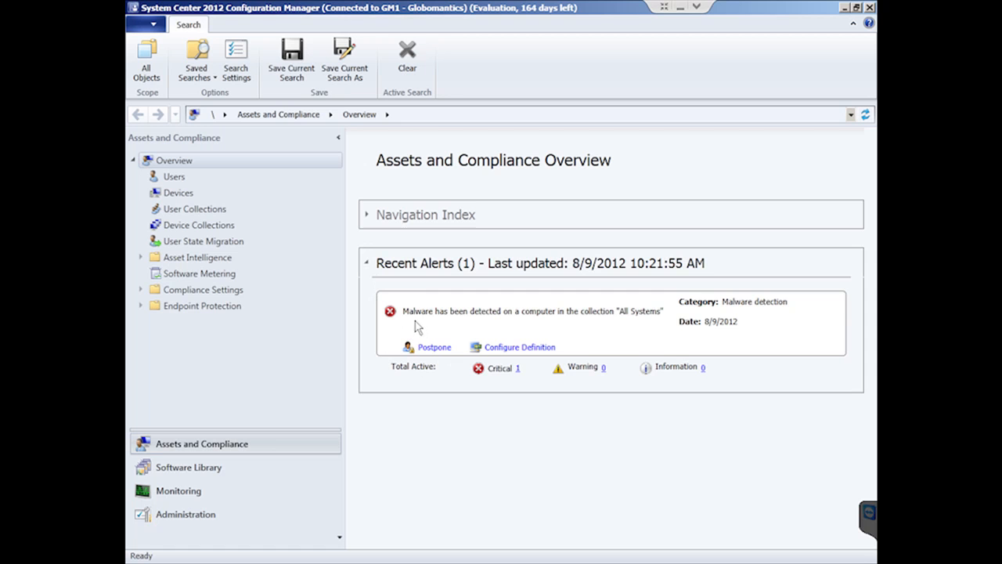
{"action": "mouse_move", "coordinate": [487, 321]}
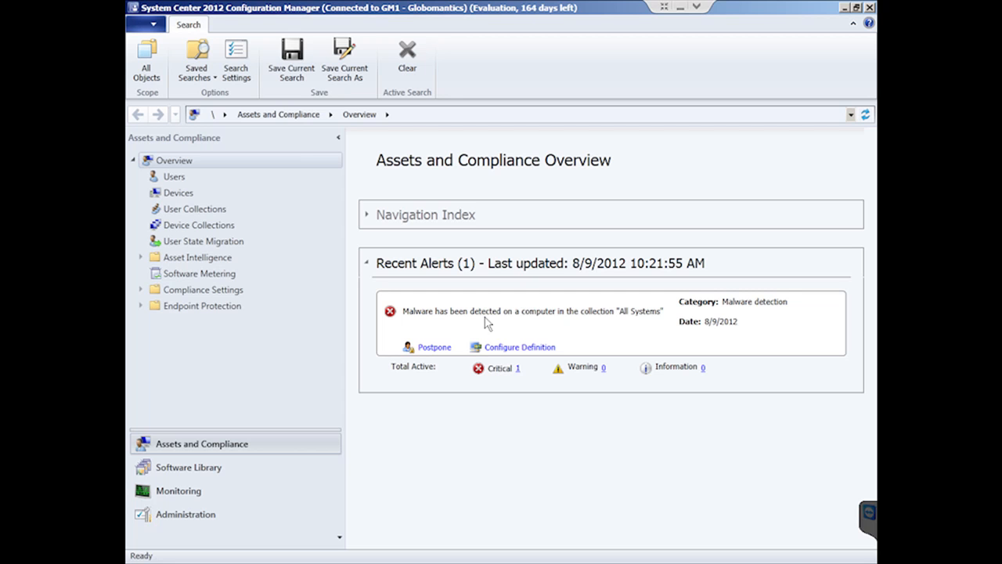
{"action": "mouse_move", "coordinate": [356, 338]}
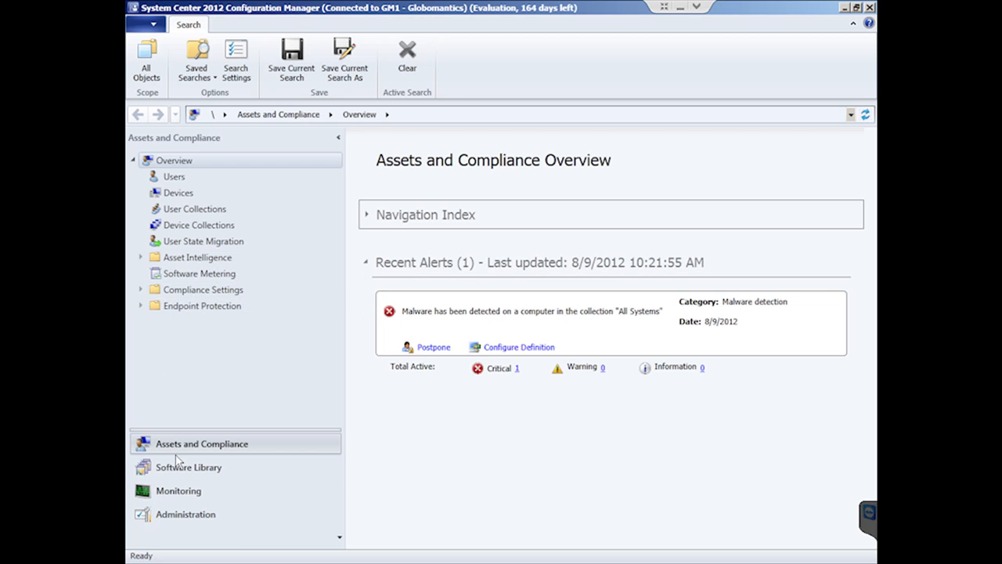
Step: Switch to the Monitoring workspace to see the Endpoint Protection Status dashboard
{"action": "left_click", "coordinate": [179, 490]}
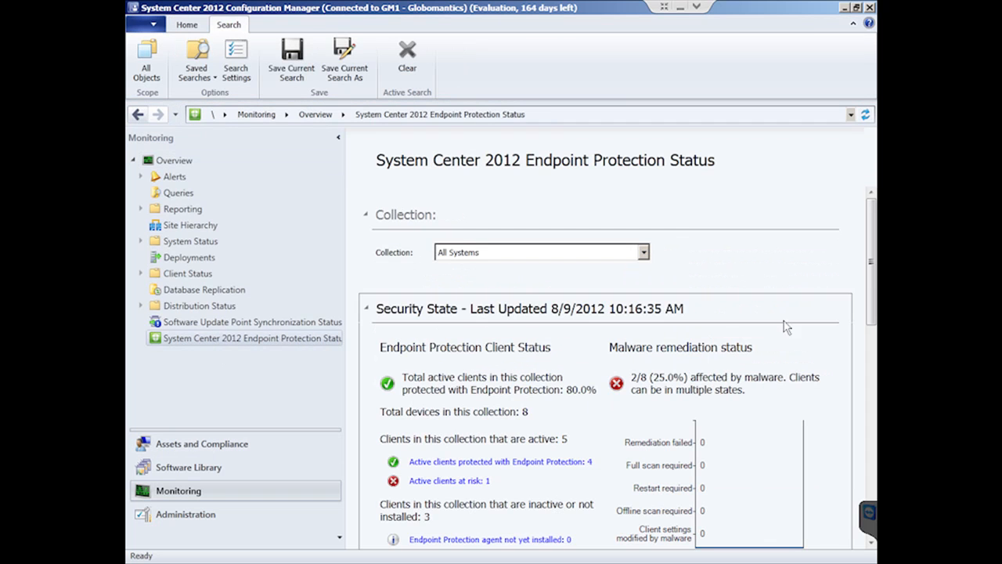
Step: Scroll the status page to the Top 5 malware, showing Virus:DOS/EICAR_Test_File on 2 clients
{"action": "scroll", "scroll_direction": "down", "scroll_amount": 3}
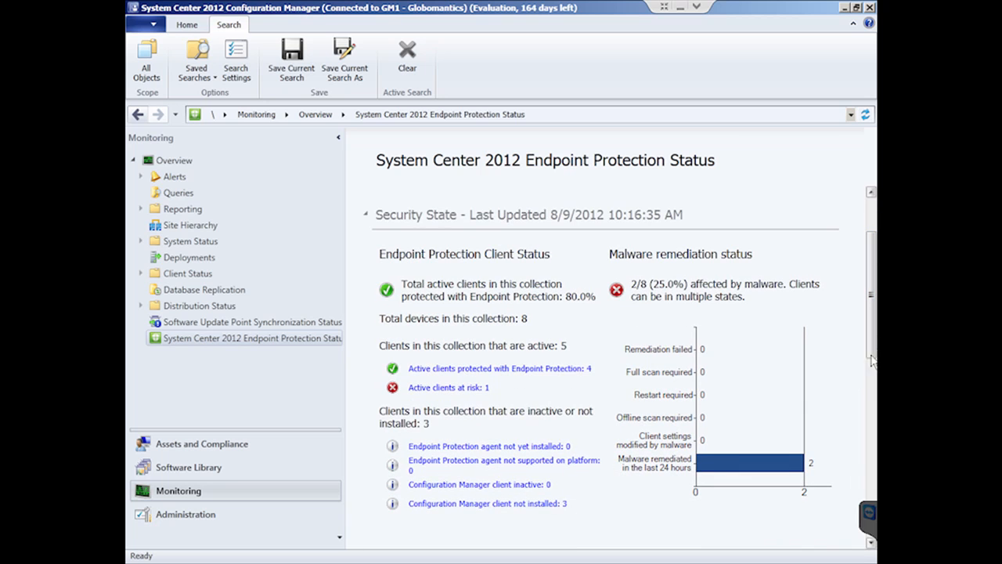
{"action": "scroll", "scroll_direction": "down", "scroll_amount": 3}
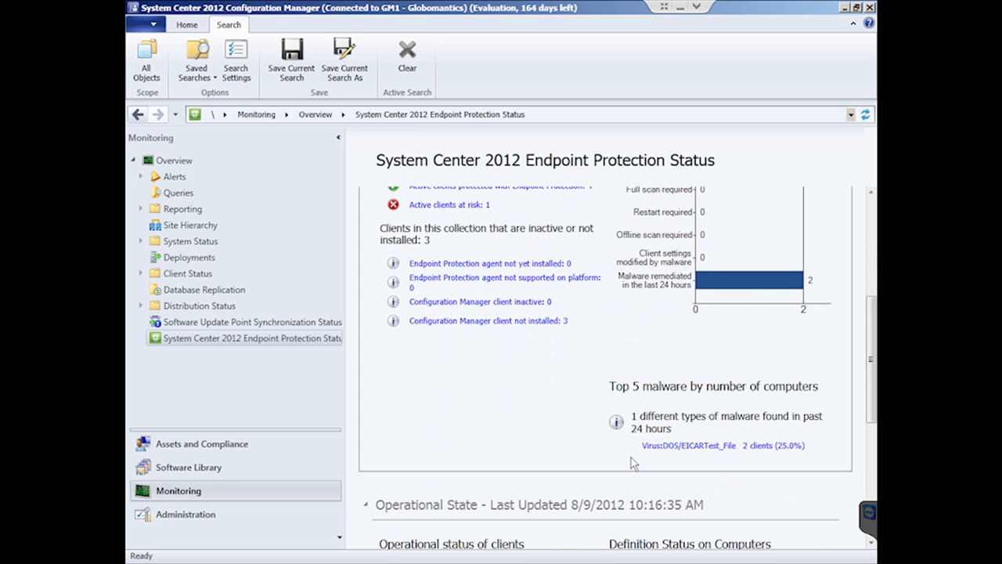
{"action": "mouse_move", "coordinate": [713, 401]}
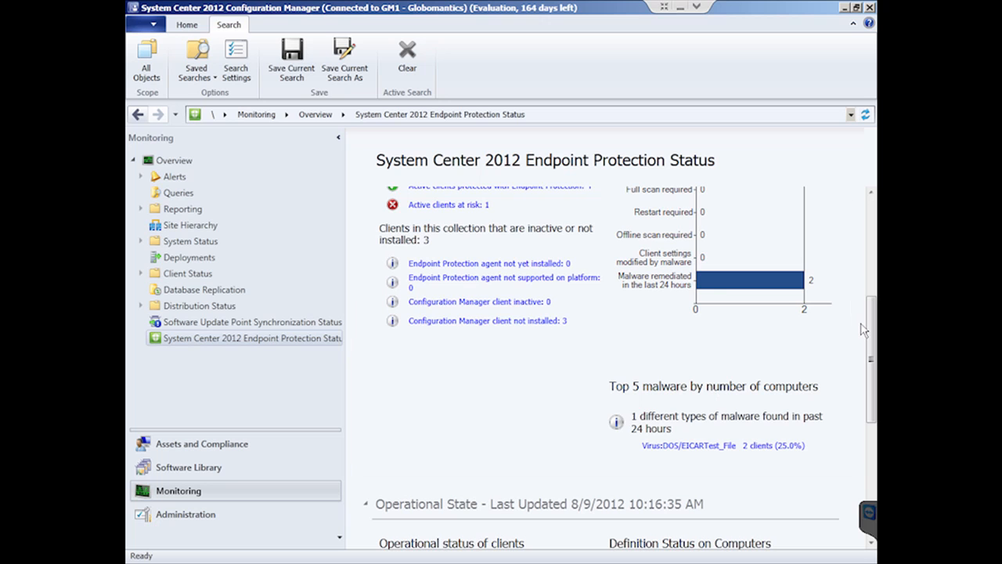
{"action": "mouse_move", "coordinate": [833, 323]}
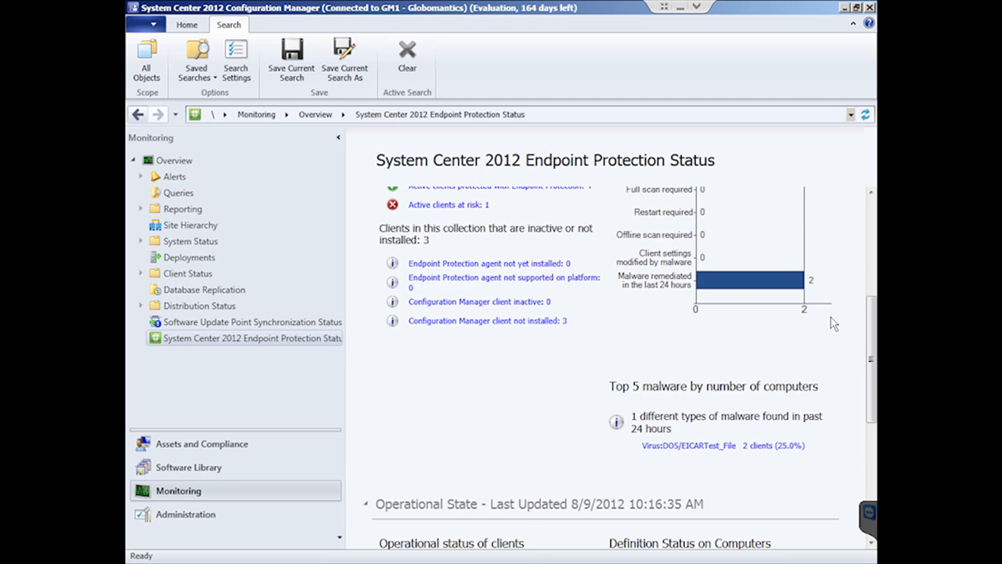
{"action": "mouse_move", "coordinate": [163, 212]}
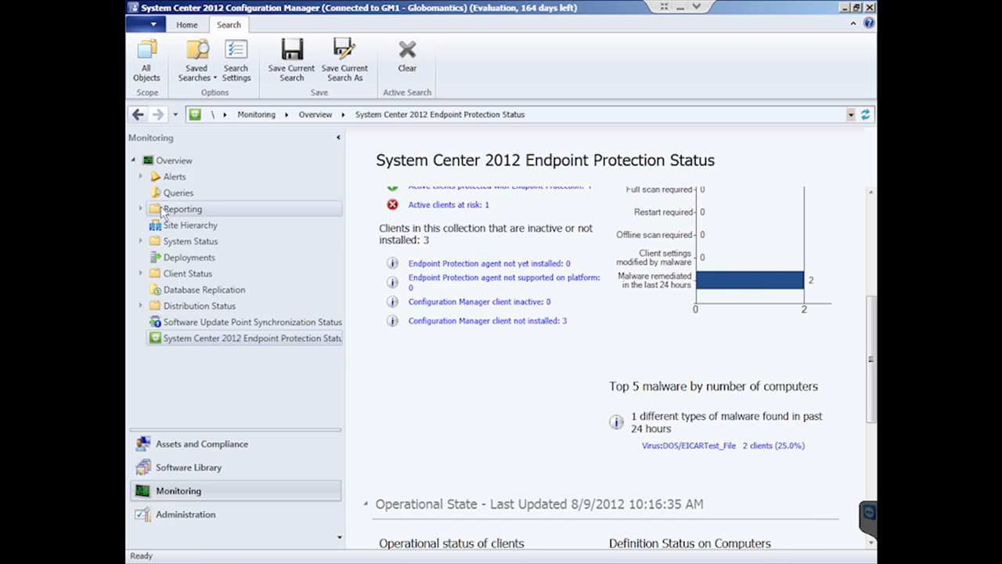
Step: Expand Reporting > Reports, select the Endpoint Protection folder, and highlight Antimalware Activity Report
{"action": "left_click", "coordinate": [141, 209]}
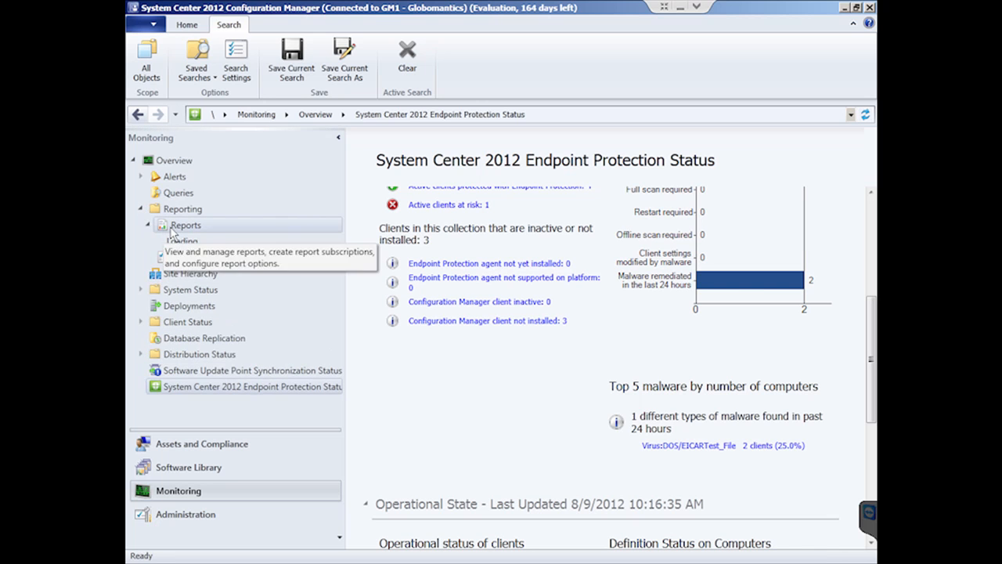
{"action": "left_click", "coordinate": [187, 226]}
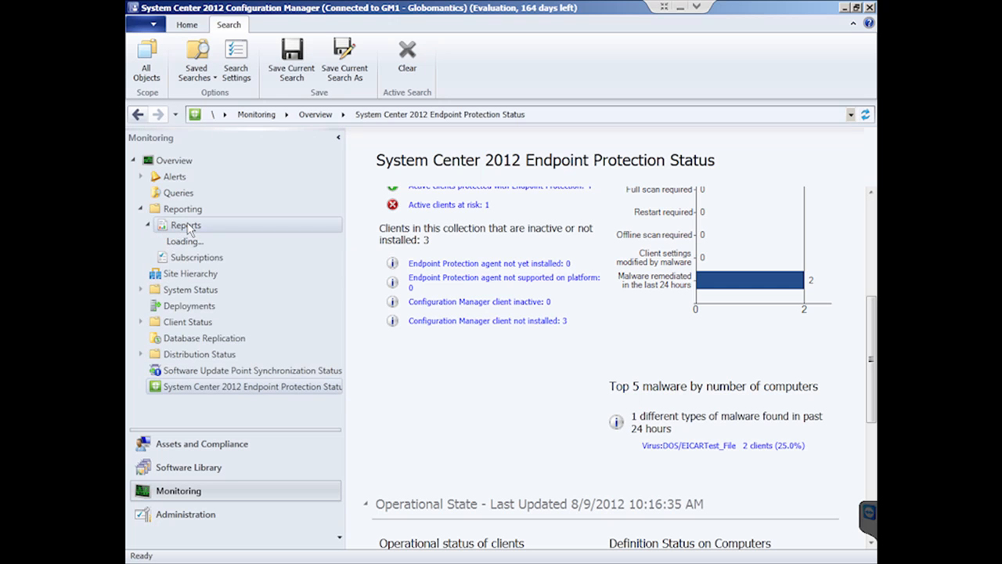
{"action": "mouse_move", "coordinate": [187, 225]}
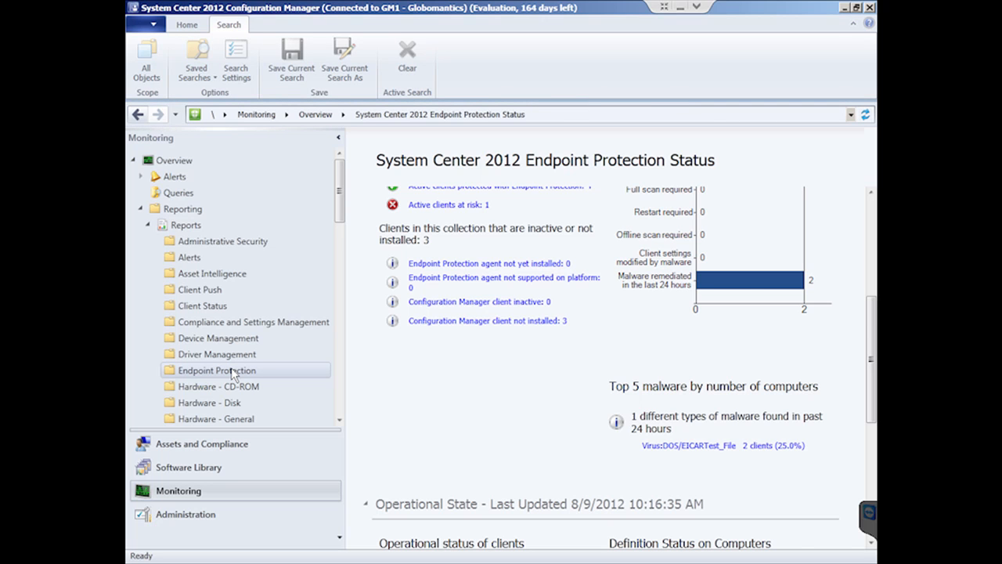
{"action": "left_click", "coordinate": [216, 370]}
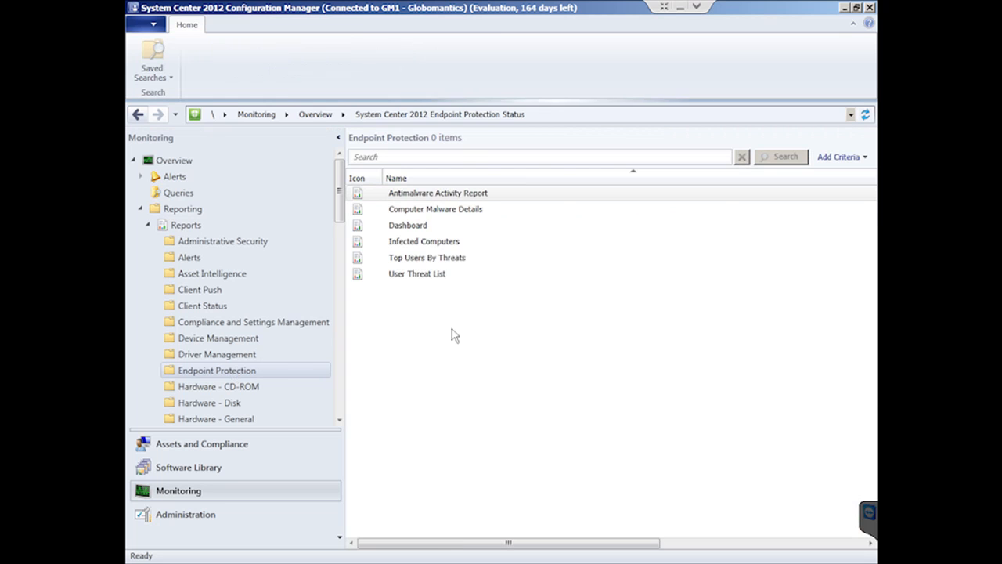
{"action": "left_click", "coordinate": [438, 192]}
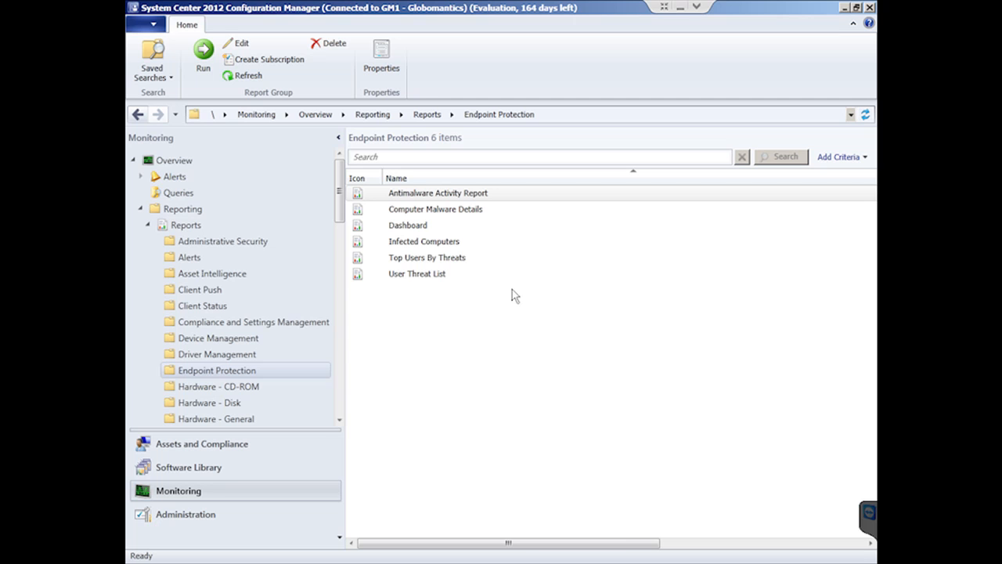
{"action": "left_click", "coordinate": [437, 192]}
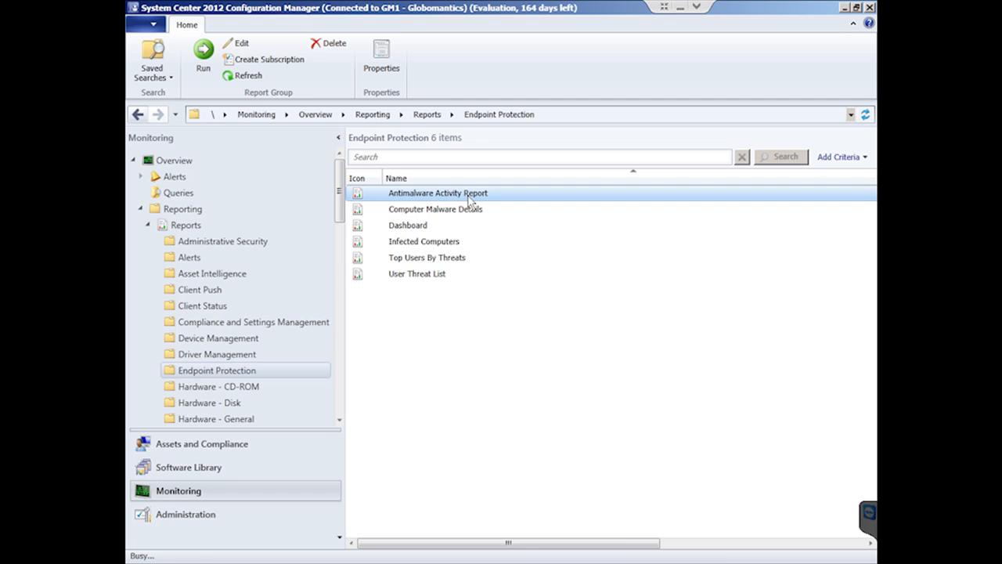
Step: Run the Antimalware Activity Report with All Systems as the collection
{"action": "double_click", "coordinate": [437, 192]}
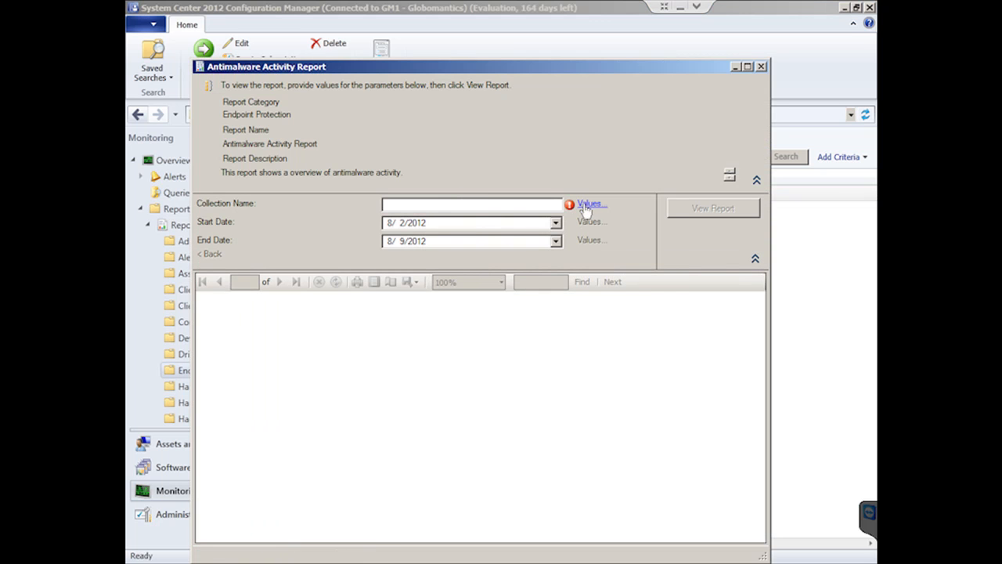
{"action": "left_click", "coordinate": [587, 204]}
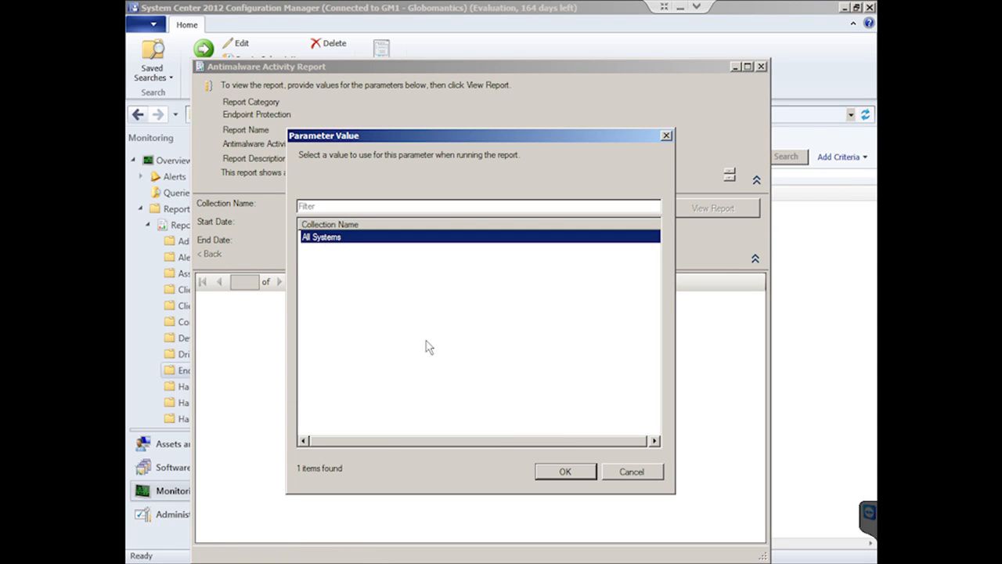
{"action": "left_click", "coordinate": [567, 471]}
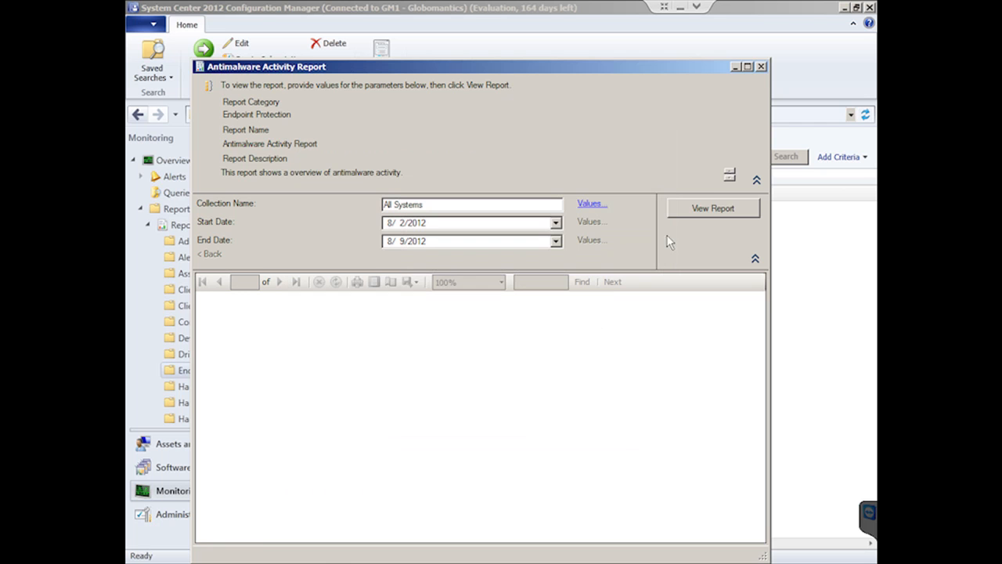
{"action": "left_click", "coordinate": [713, 206]}
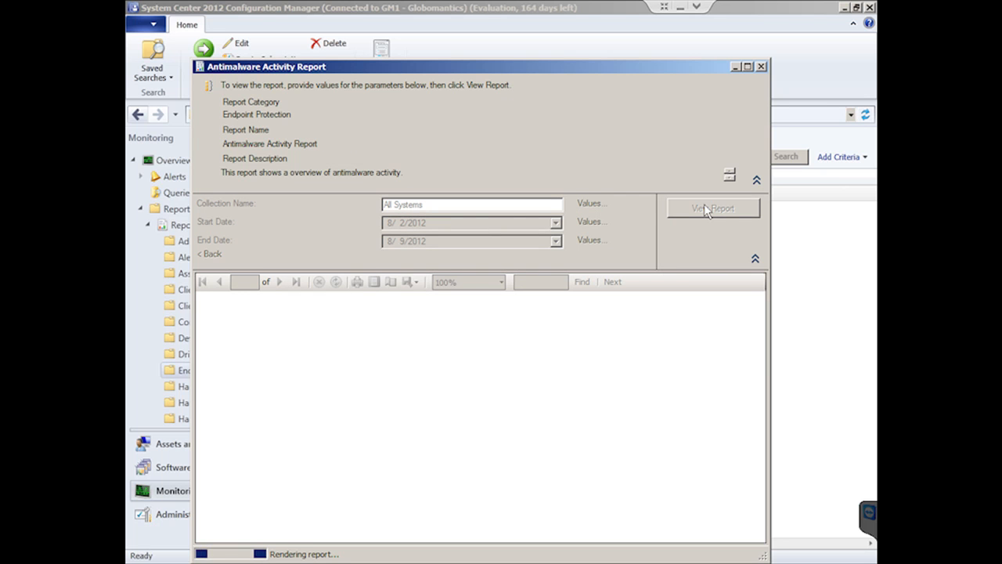
Step: Maximize the report and scroll to the Antimalware Incidents History showing 2 removed on 2 computers
{"action": "left_click", "coordinate": [711, 207]}
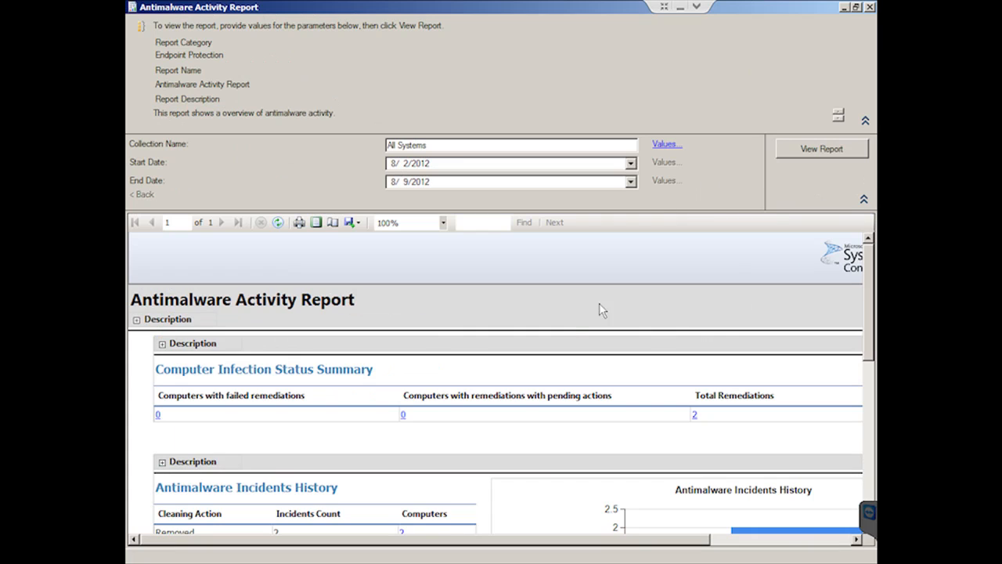
{"action": "mouse_move", "coordinate": [753, 387]}
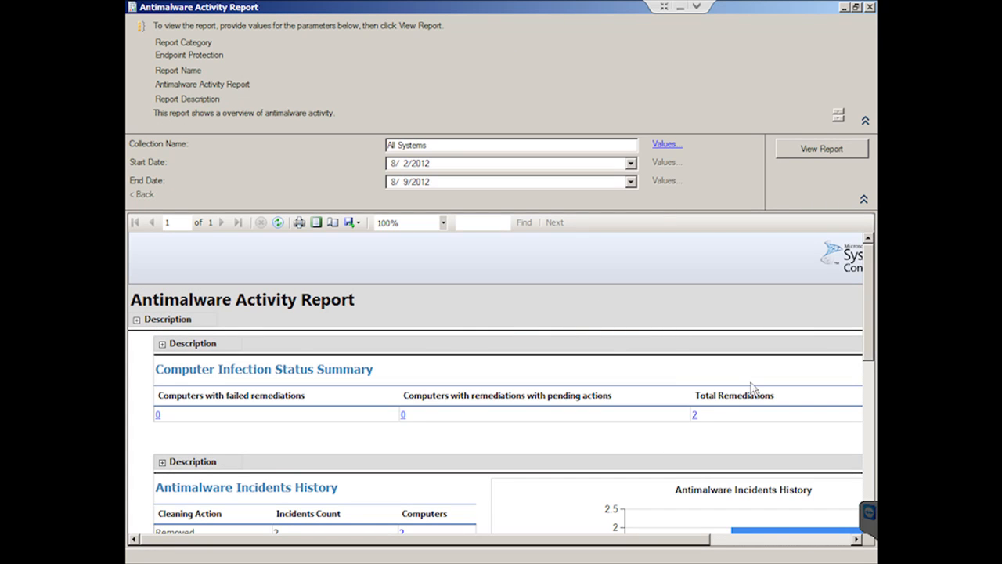
{"action": "mouse_move", "coordinate": [258, 364]}
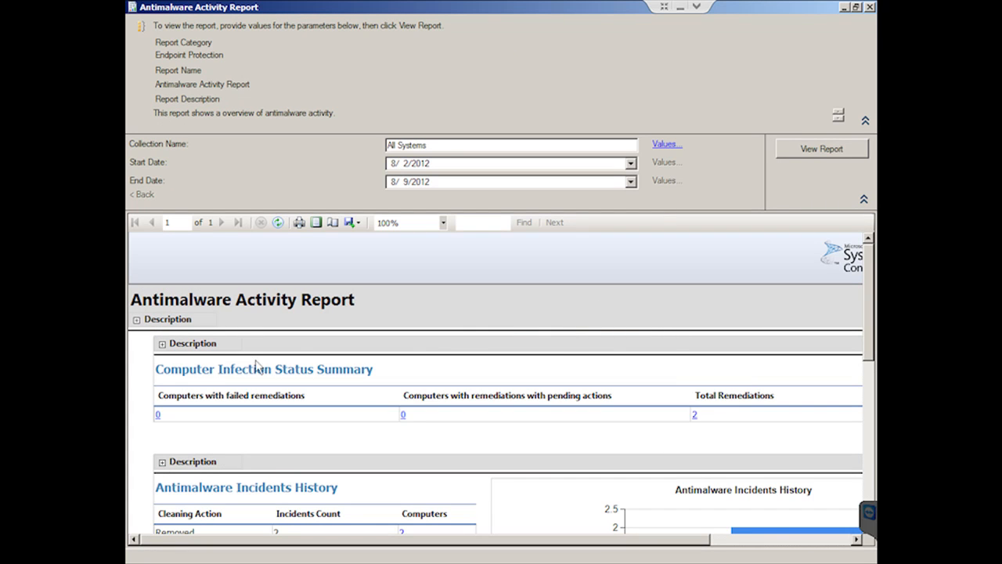
{"action": "mouse_move", "coordinate": [463, 388]}
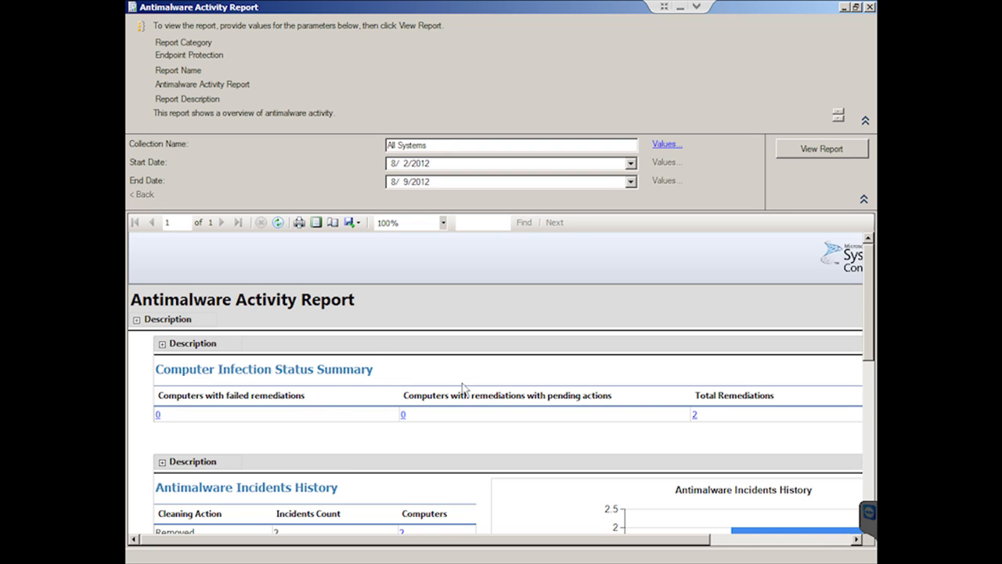
{"action": "mouse_move", "coordinate": [870, 269]}
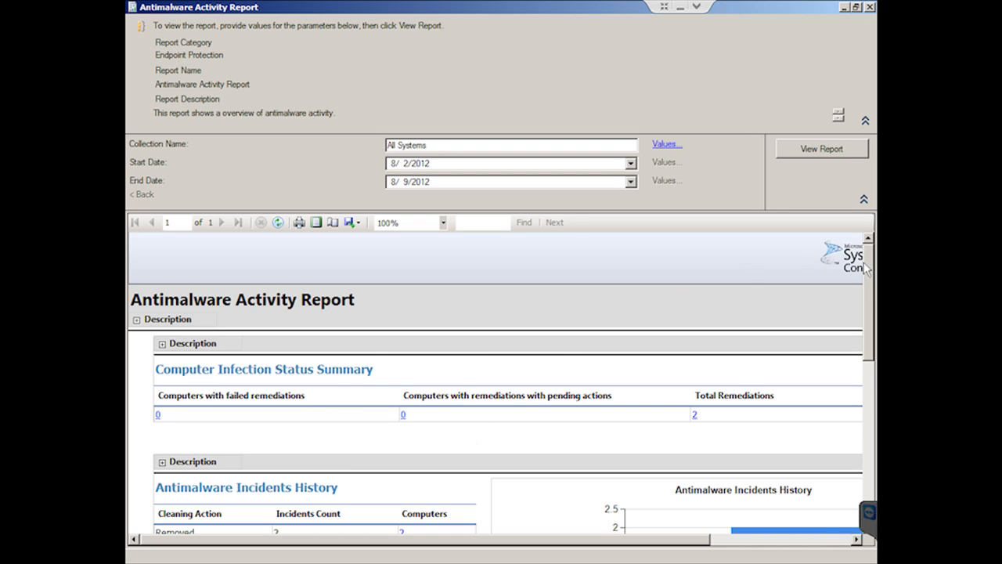
{"action": "scroll", "scroll_direction": "down", "scroll_amount": 3}
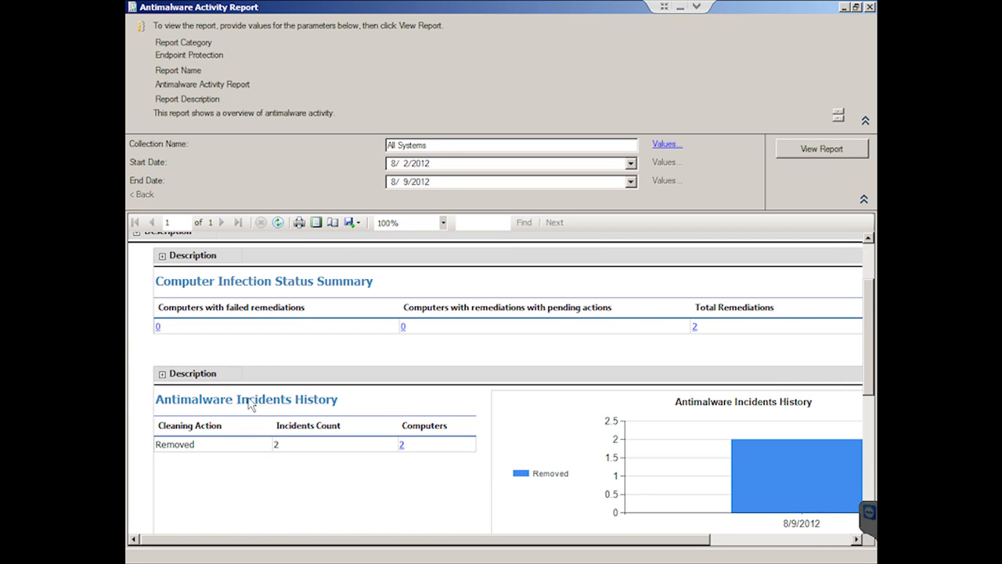
{"action": "mouse_move", "coordinate": [296, 445]}
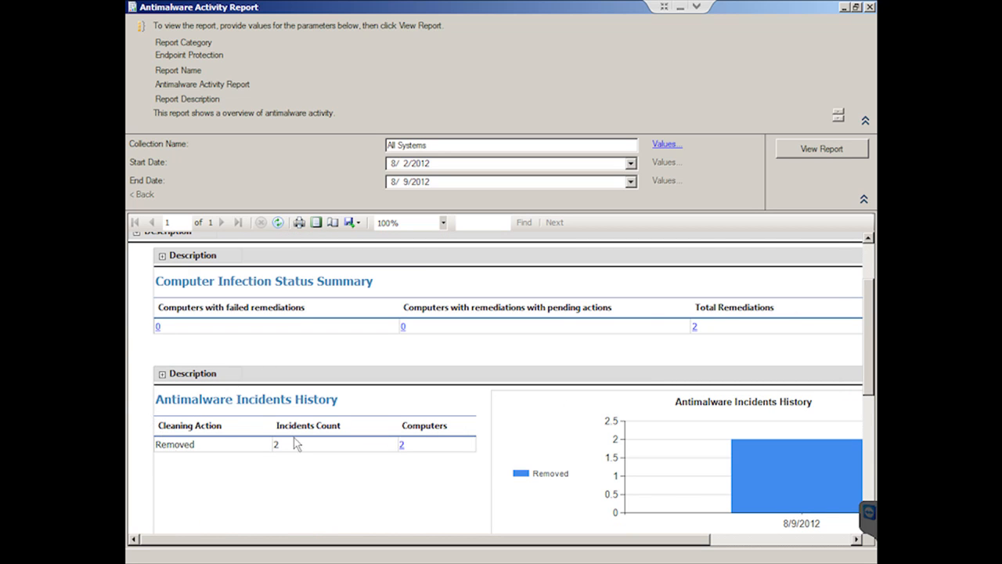
{"action": "mouse_move", "coordinate": [503, 453]}
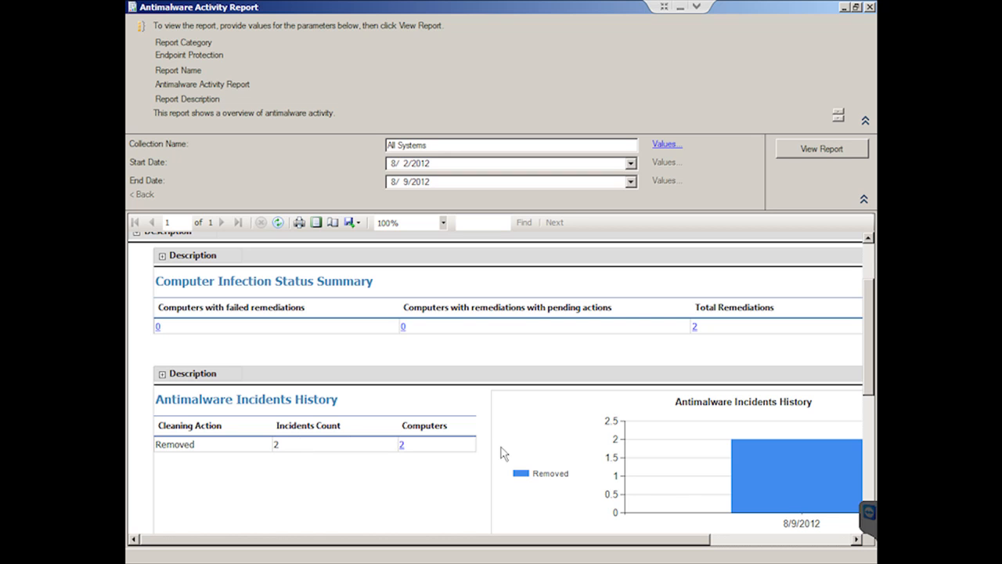
{"action": "mouse_move", "coordinate": [401, 451]}
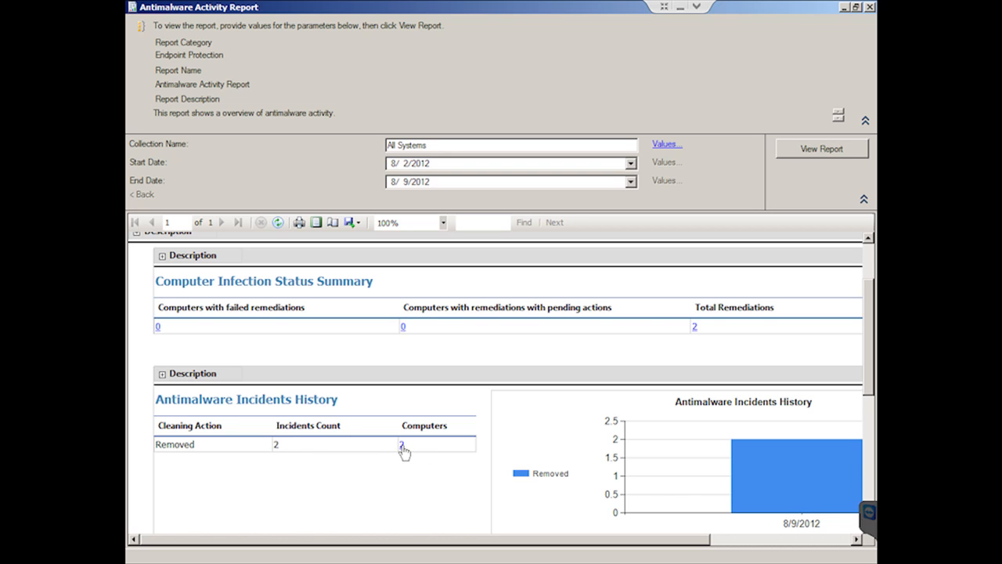
Step: Drill into the Computers count (2) to list SCCM2012 and win7-1 as cleaned
{"action": "left_click", "coordinate": [401, 445]}
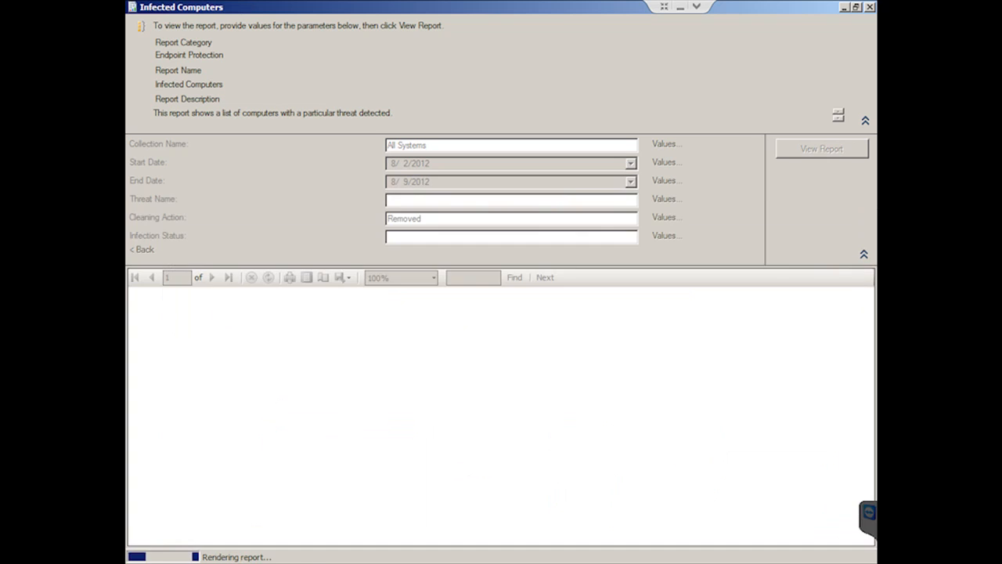
{"action": "left_click", "coordinate": [821, 147]}
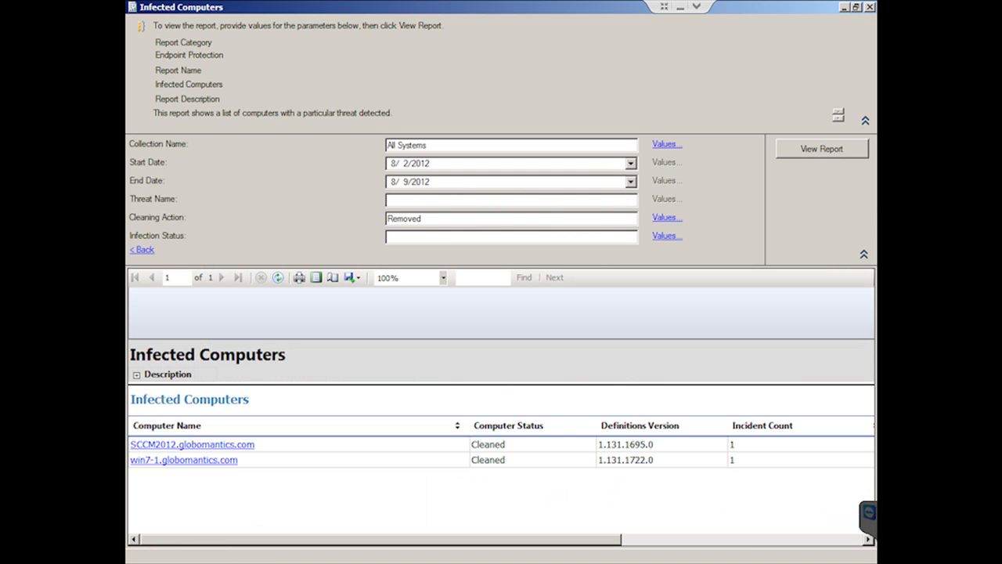
{"action": "mouse_move", "coordinate": [673, 506]}
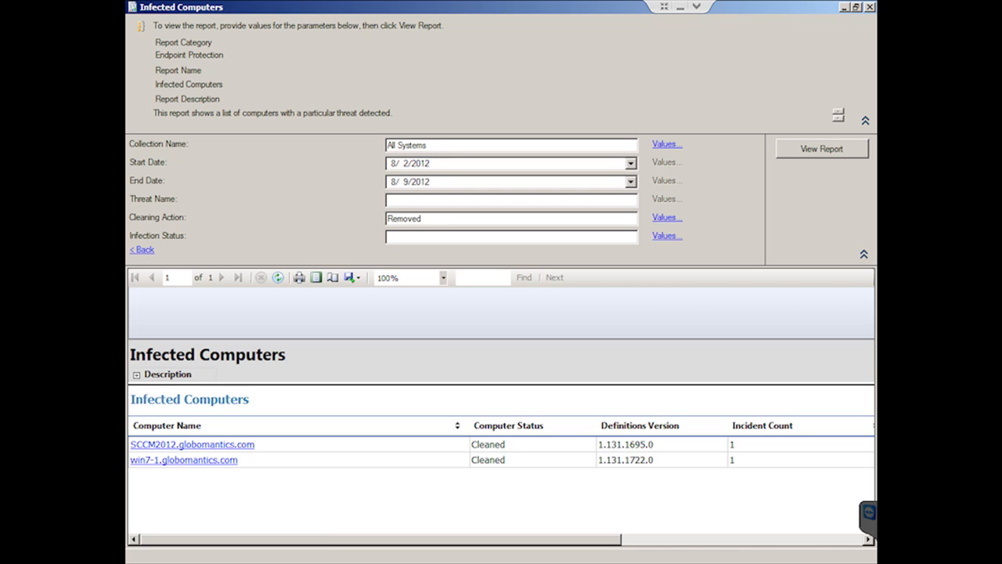
Step: Open the Computer Malware Details report for win7-1.globomantics.com and scroll through its protection status
{"action": "left_click", "coordinate": [185, 461]}
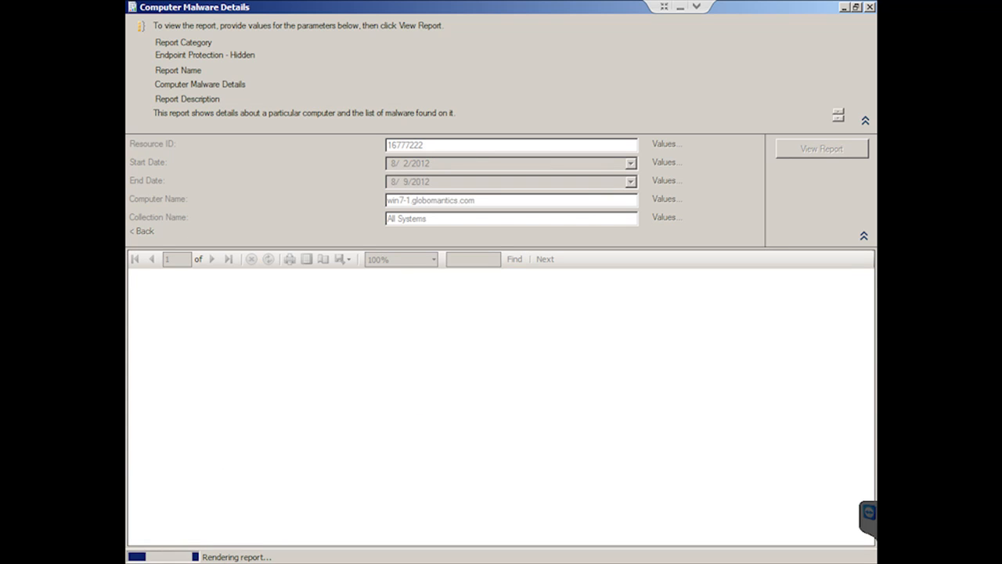
{"action": "left_click", "coordinate": [821, 147]}
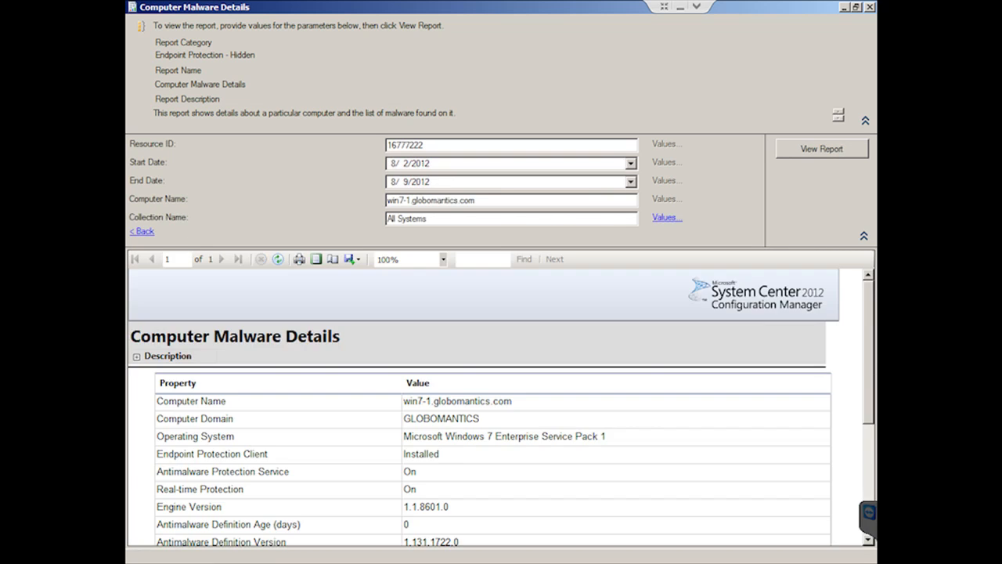
{"action": "mouse_move", "coordinate": [721, 451]}
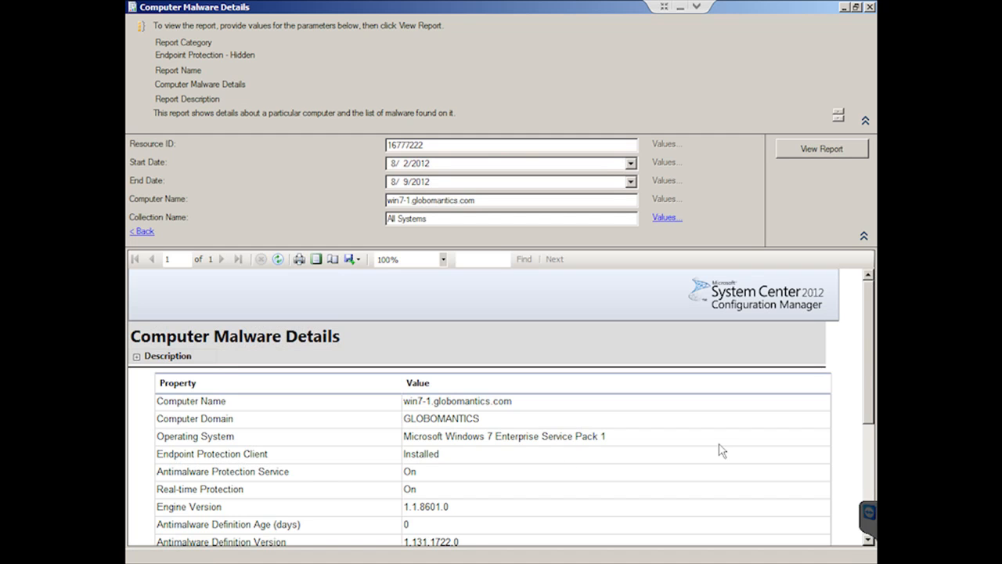
{"action": "mouse_move", "coordinate": [871, 357]}
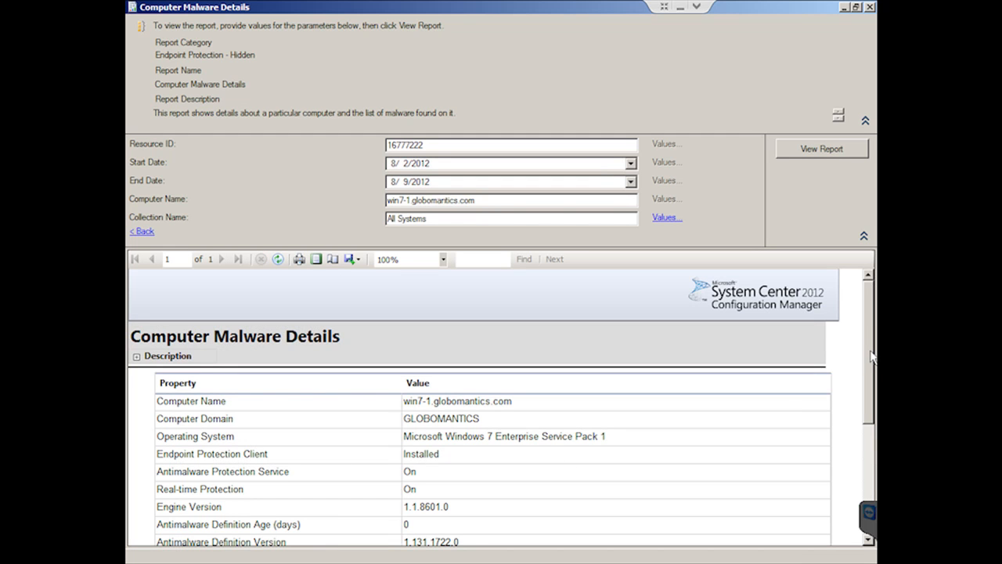
{"action": "scroll", "scroll_direction": "down", "scroll_amount": 3}
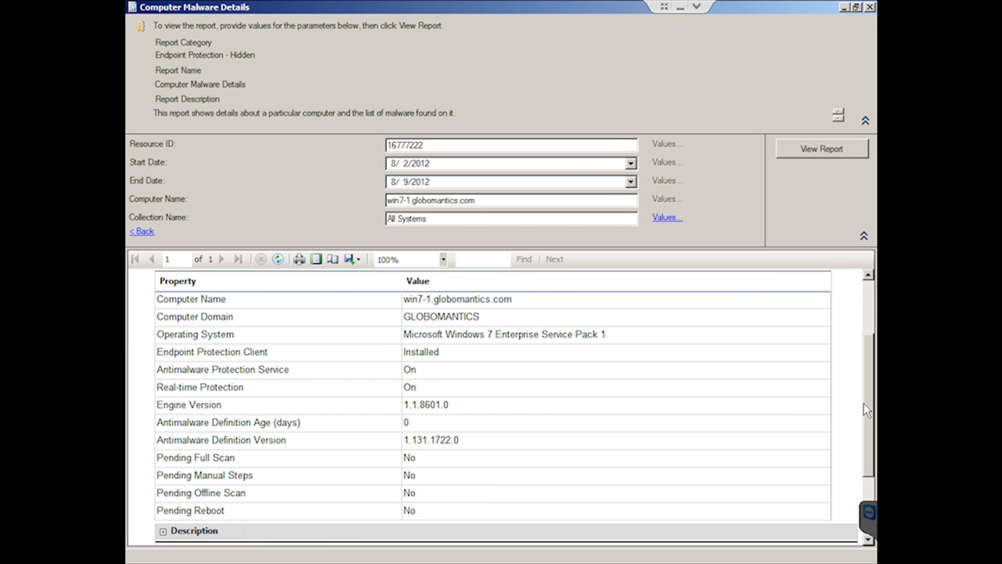
{"action": "mouse_move", "coordinate": [867, 395]}
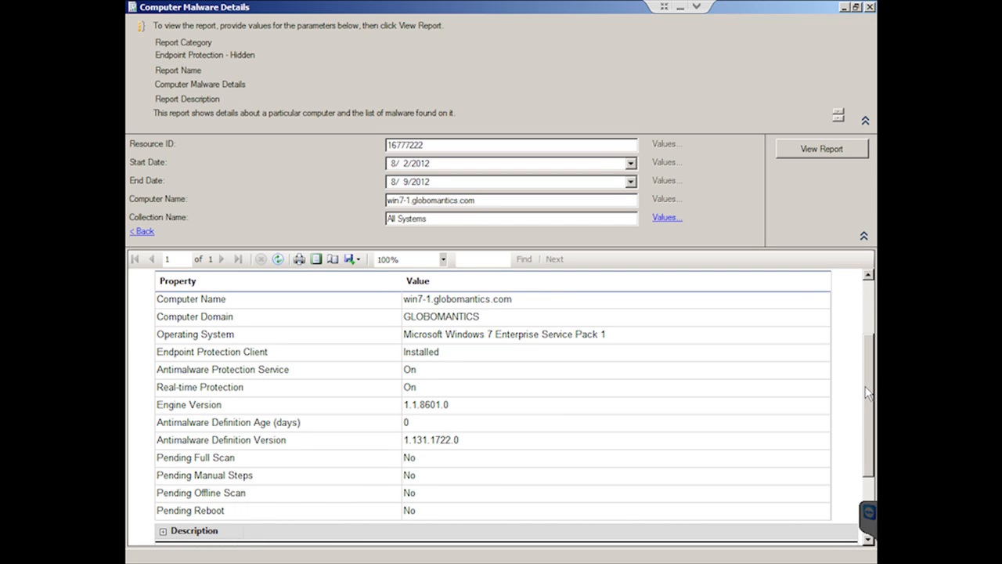
{"action": "mouse_move", "coordinate": [874, 470]}
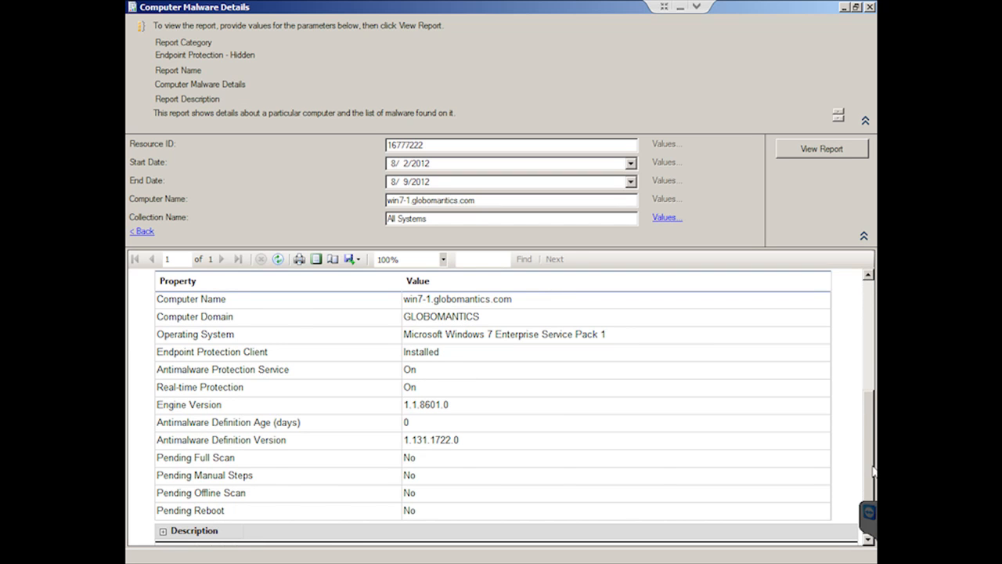